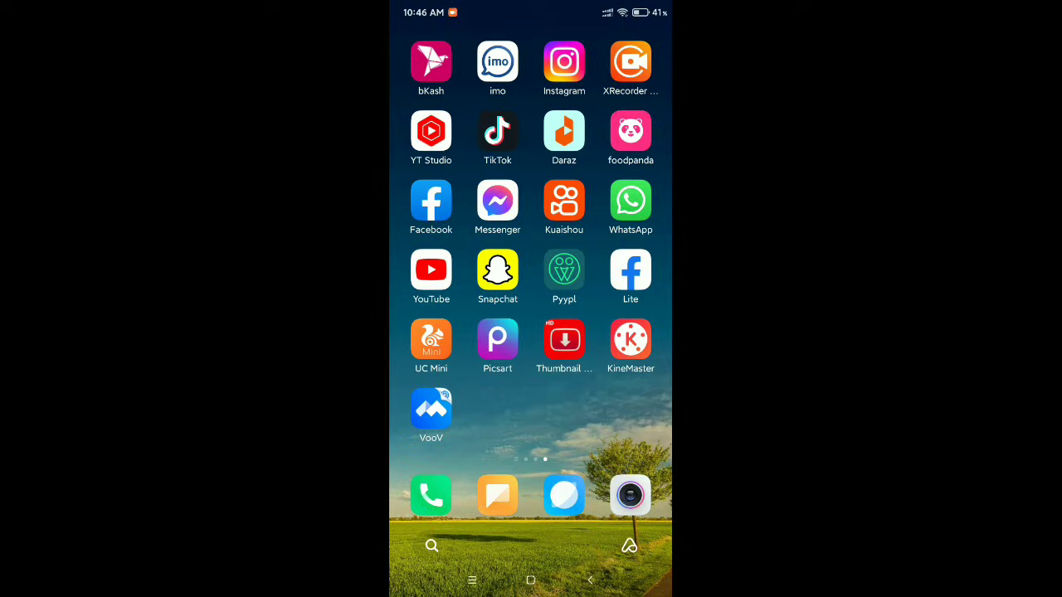
Step: Launch the Facebook app from the home screen so the news feed appears
click(431, 205)
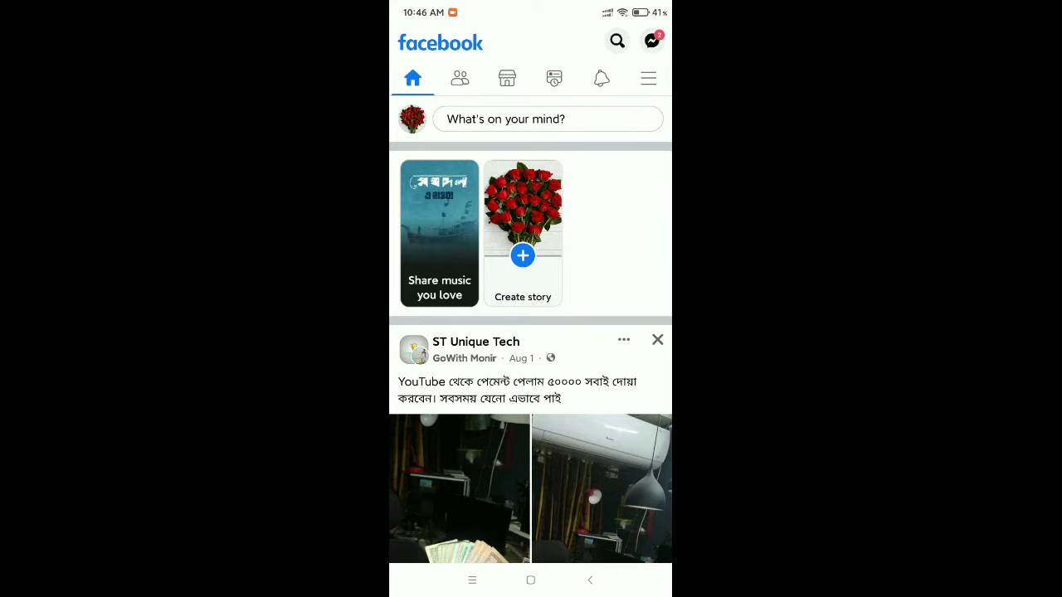
Step: Reach the managed pages list via the menu and open the unpublished Tech88 page
click(647, 78)
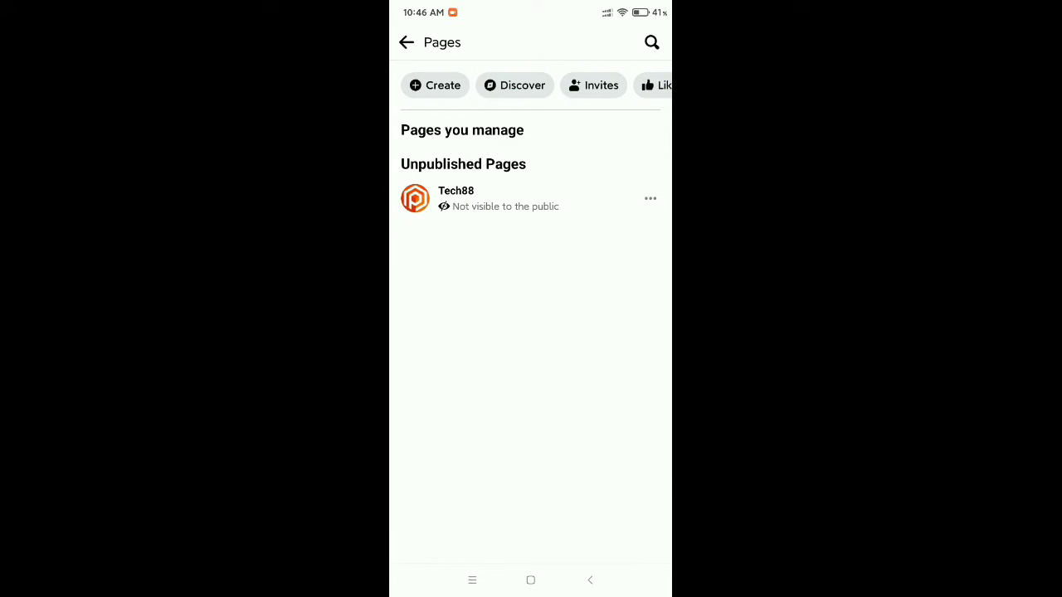
click(455, 198)
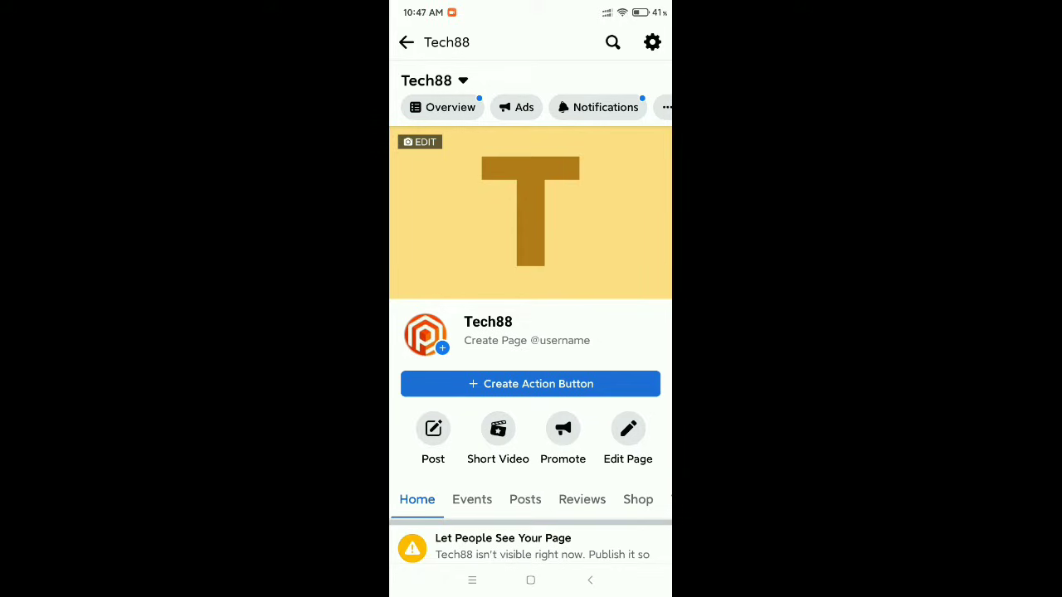
Step: Enter Tech88's General settings and choose Publish under Page visibility
click(652, 41)
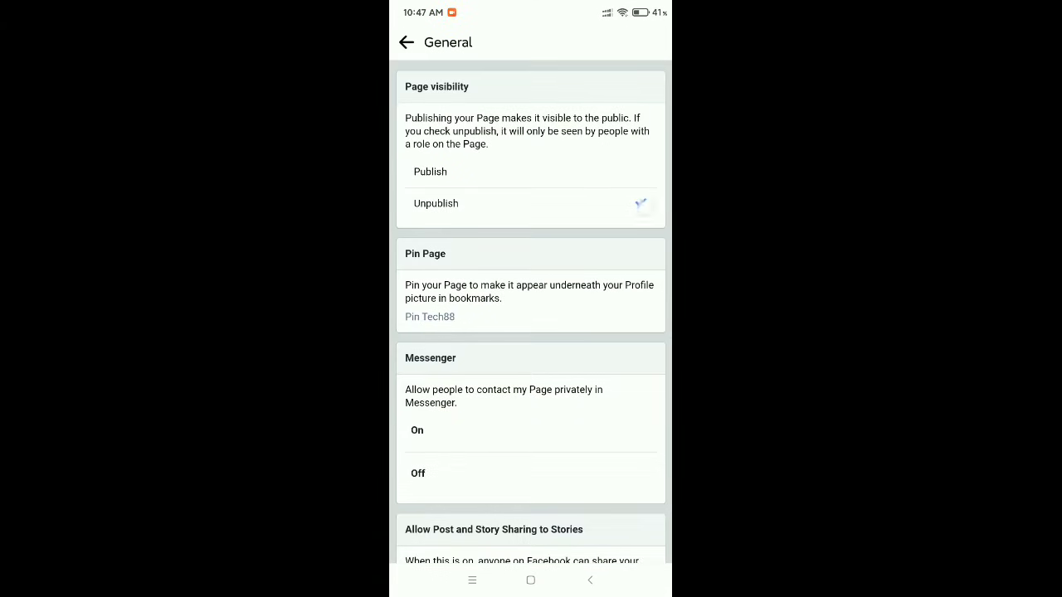
click(434, 202)
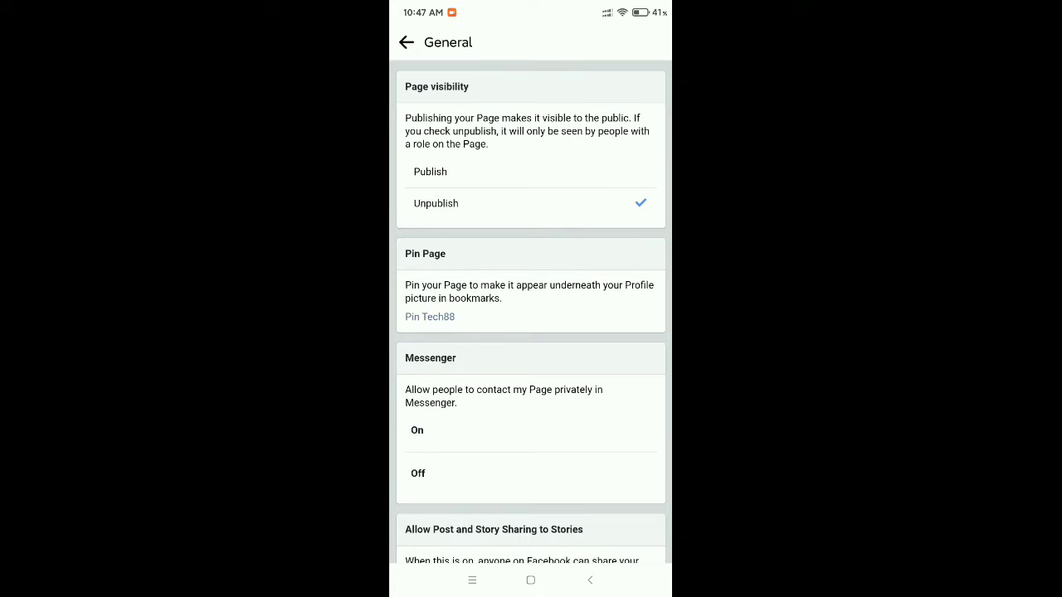